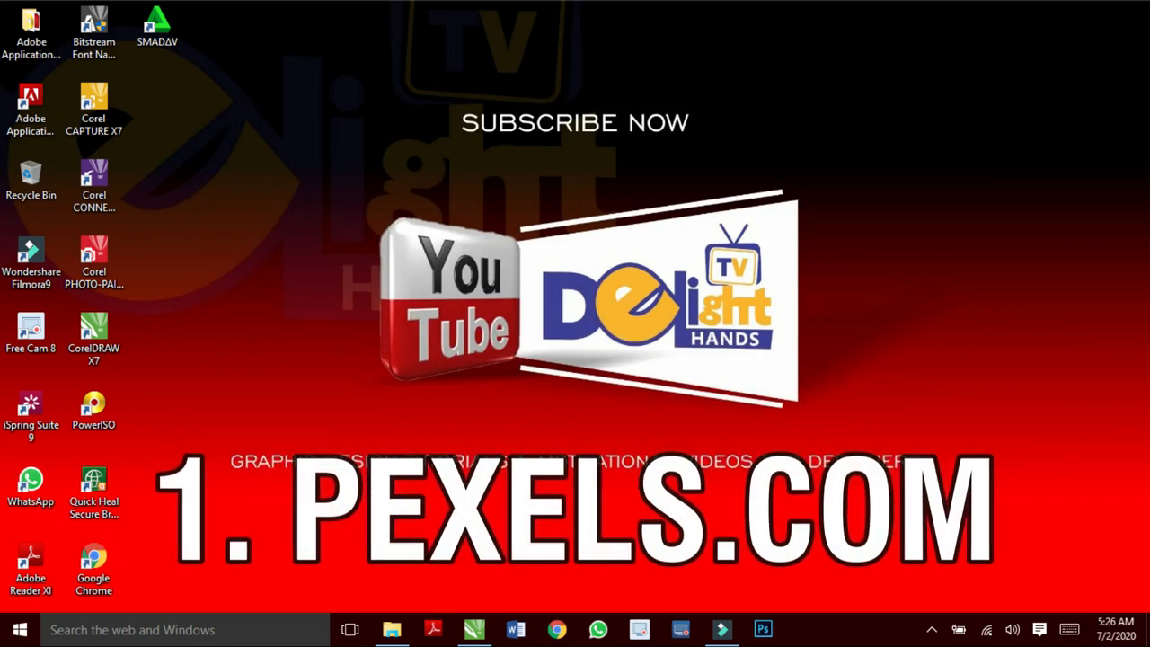
Step: Browse the Pexels and Freepik homepages, then advance to the site 6 burst.shopify.com card
click(556, 629)
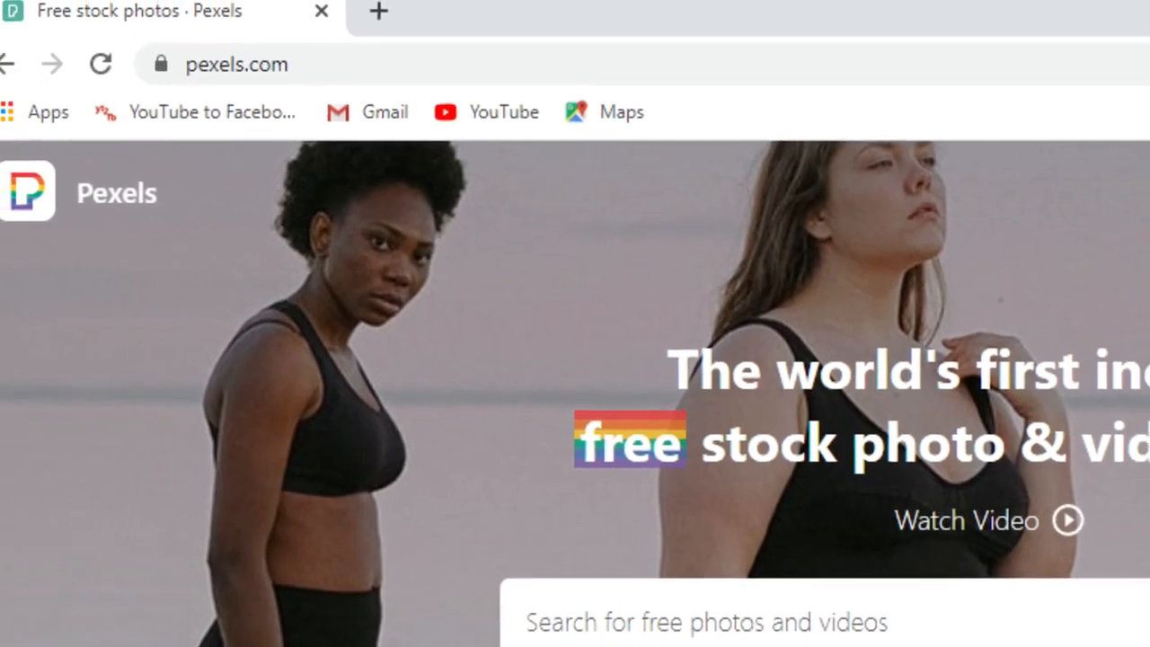
scroll(down, 3)
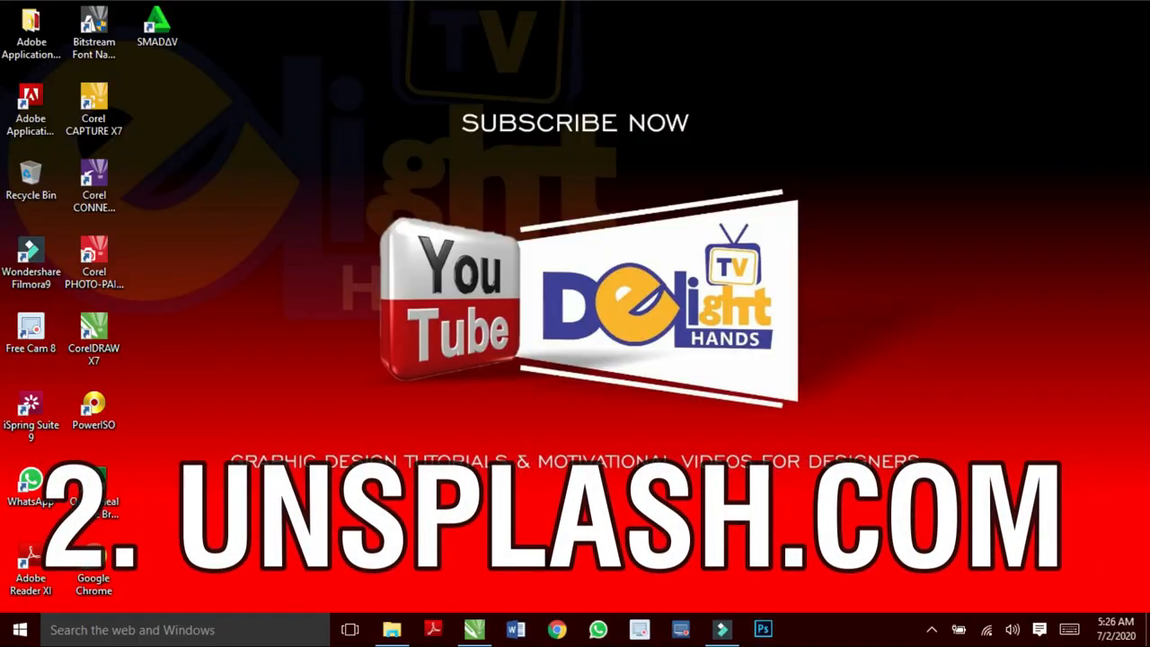
click(557, 629)
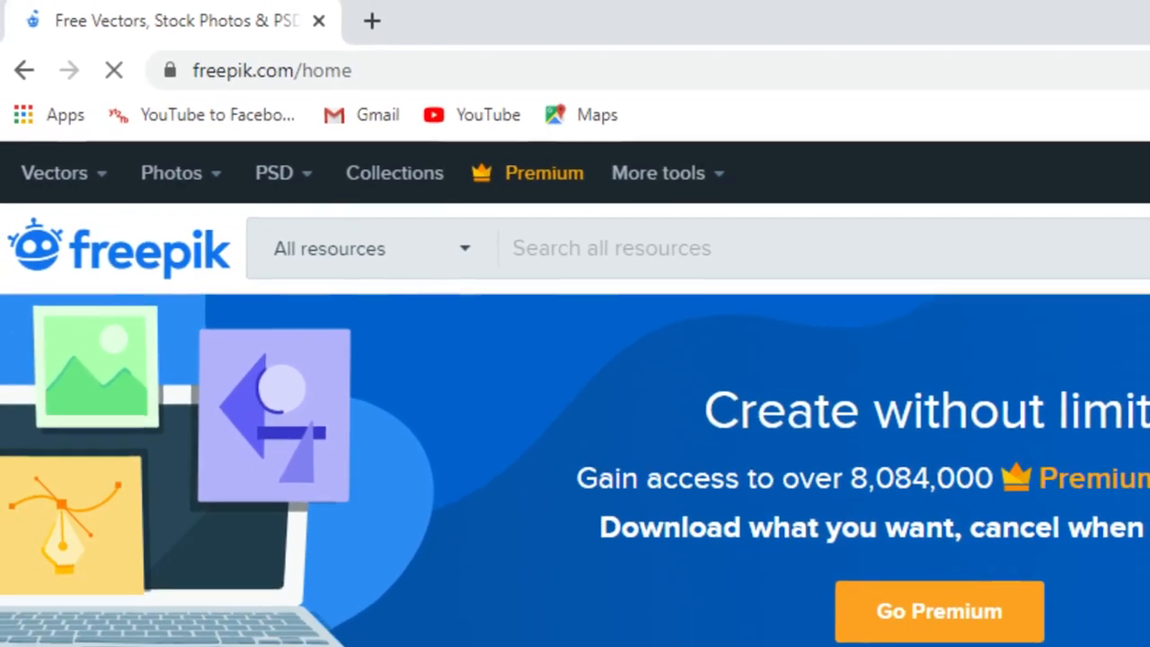
scroll(down, 3)
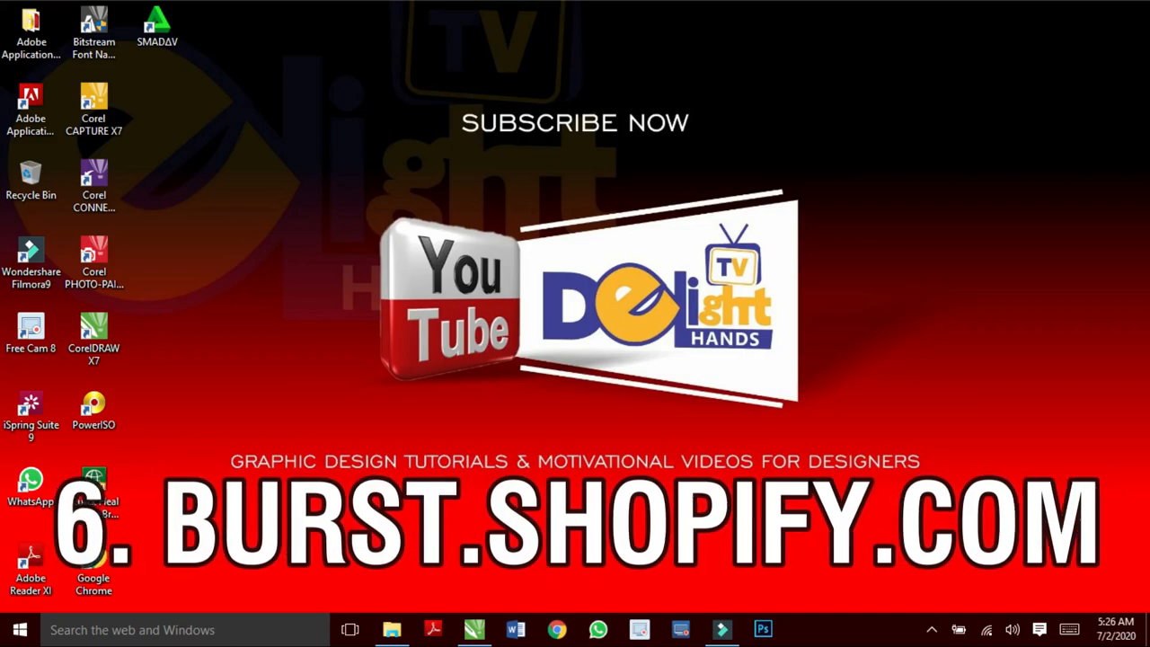
Step: Advance the countdown past foodiesfeed.com to the site 12 picography.com title card
click(557, 629)
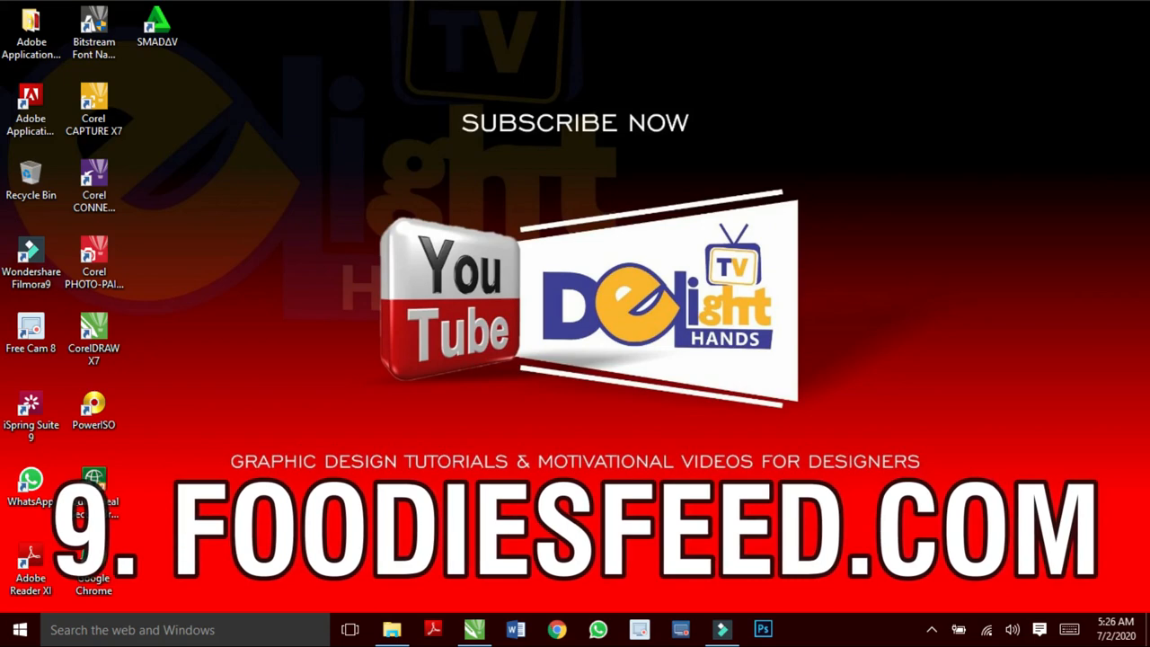
click(556, 629)
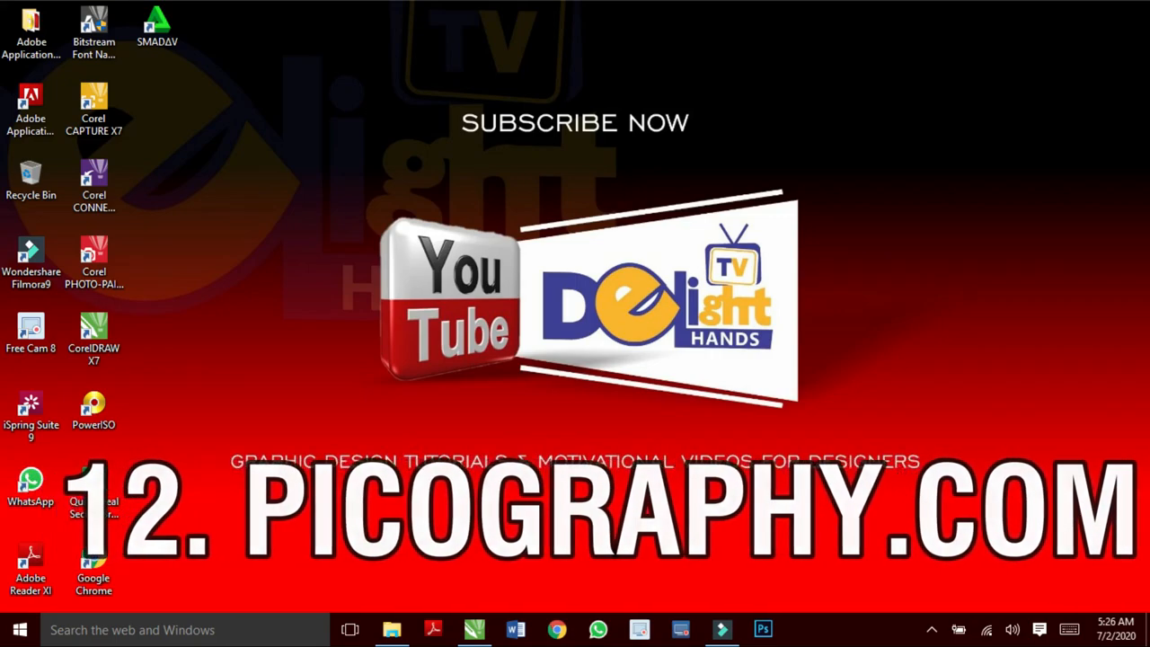
click(556, 629)
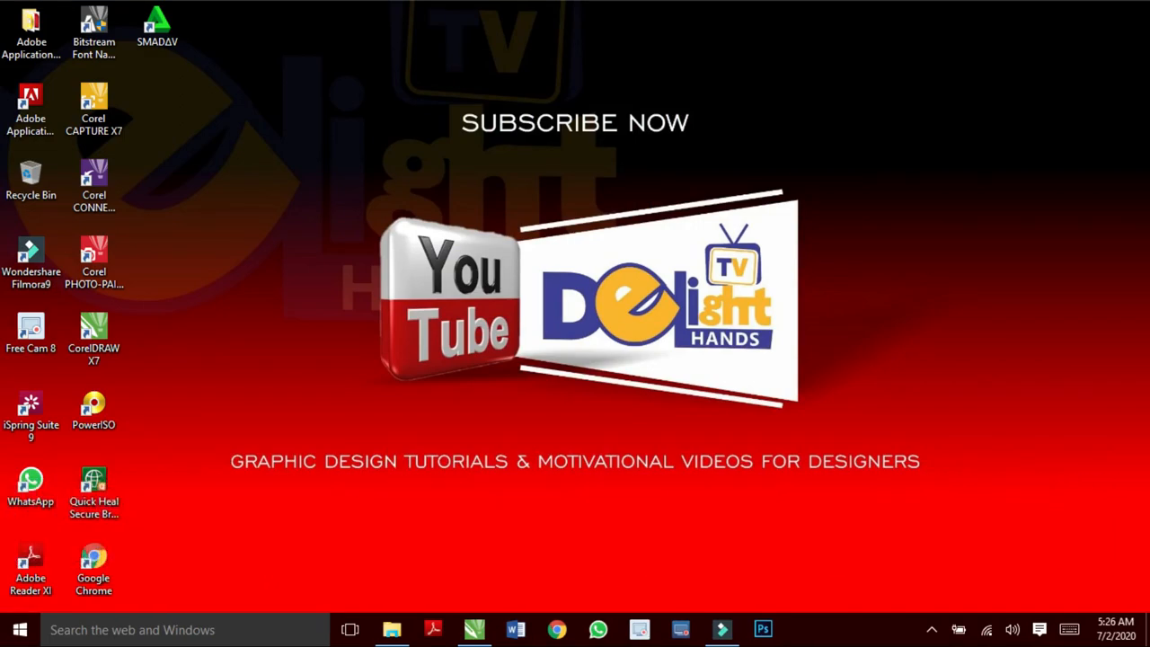
Step: Scroll through skitterphoto.com, then load the final site, picspree.com/en
click(557, 629)
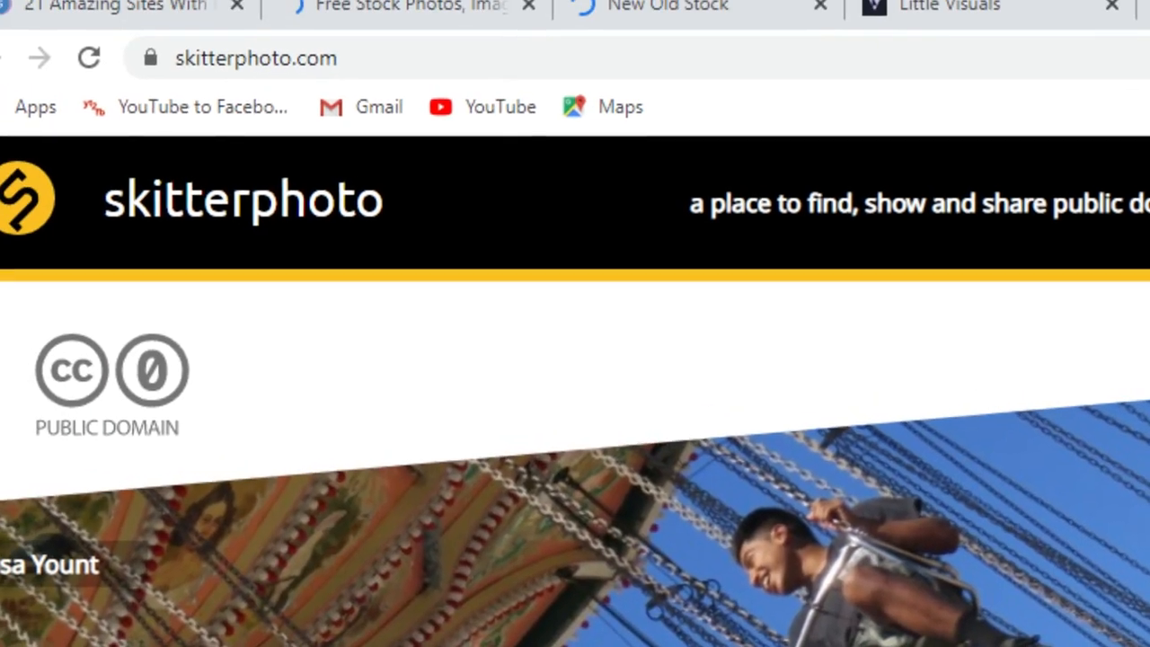
scroll(down, 3)
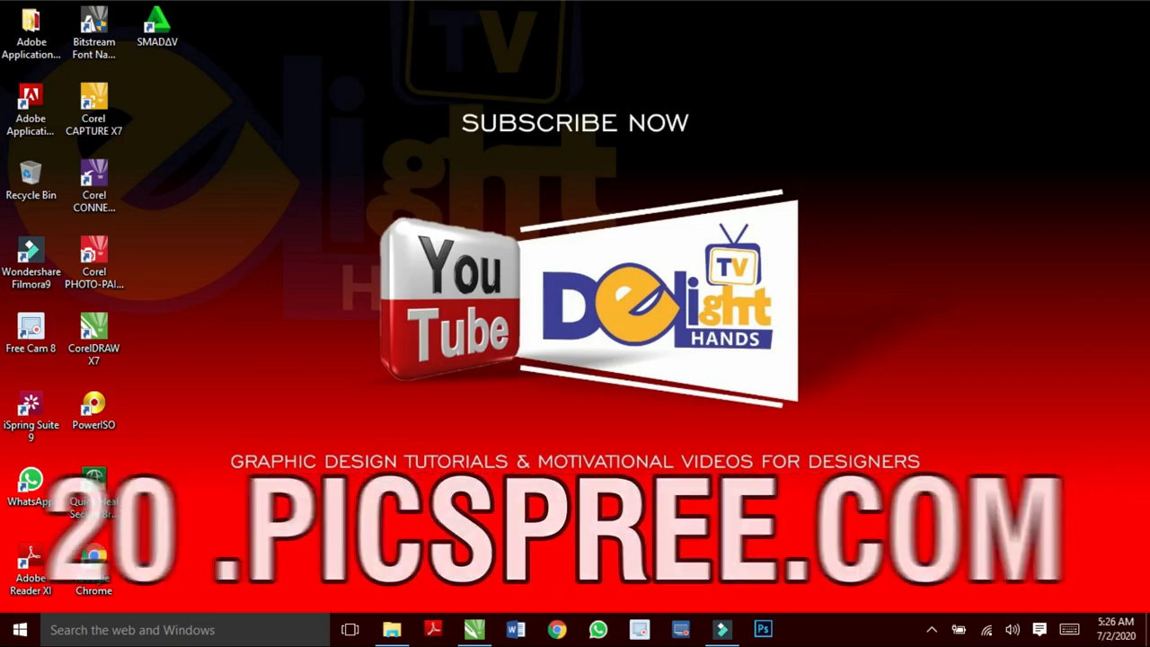
click(556, 629)
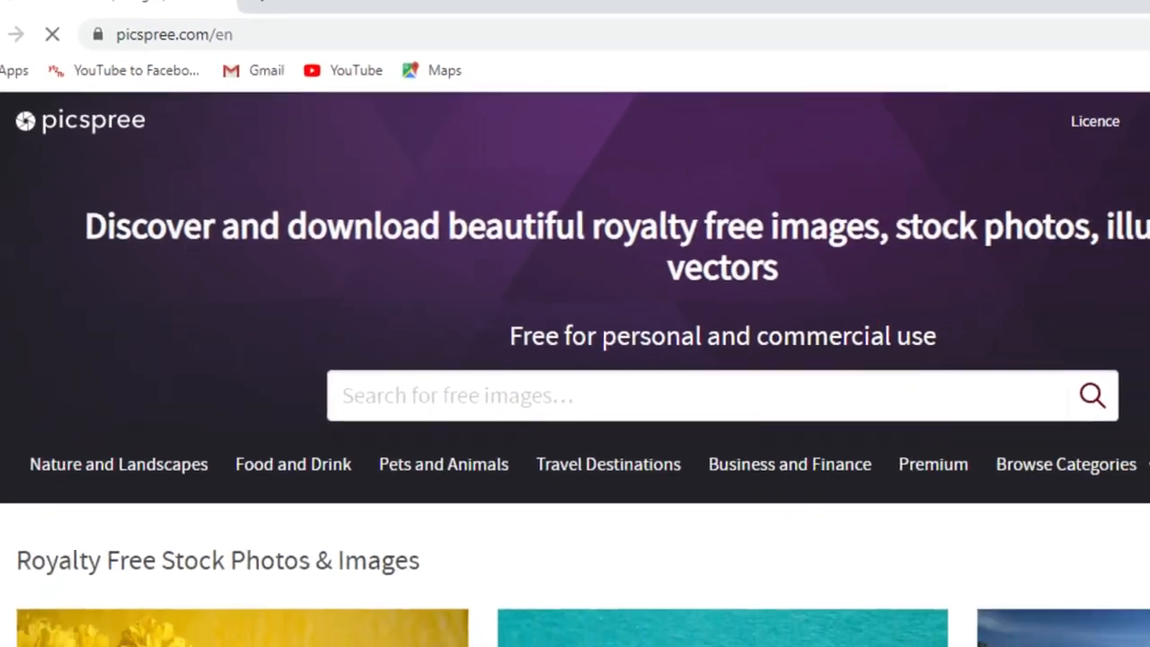